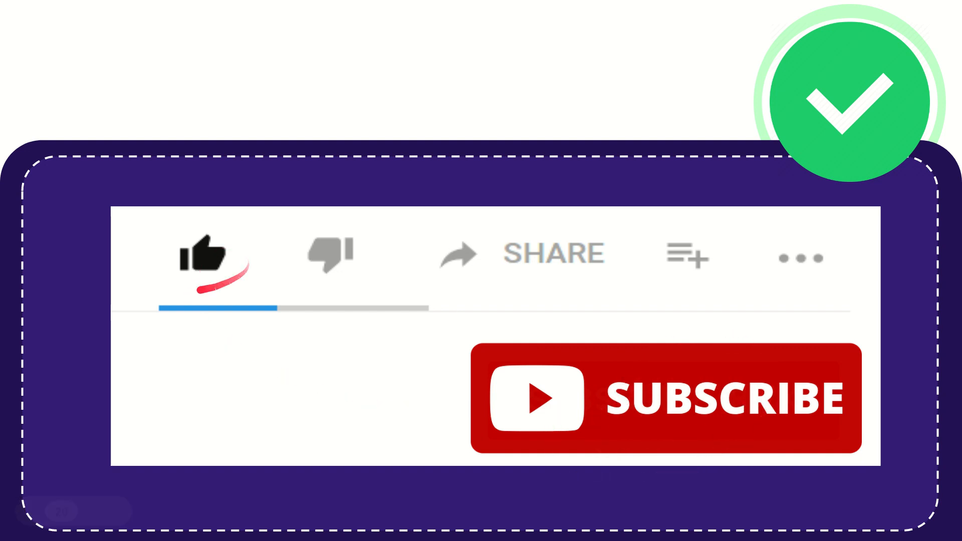
left_click(329, 255)
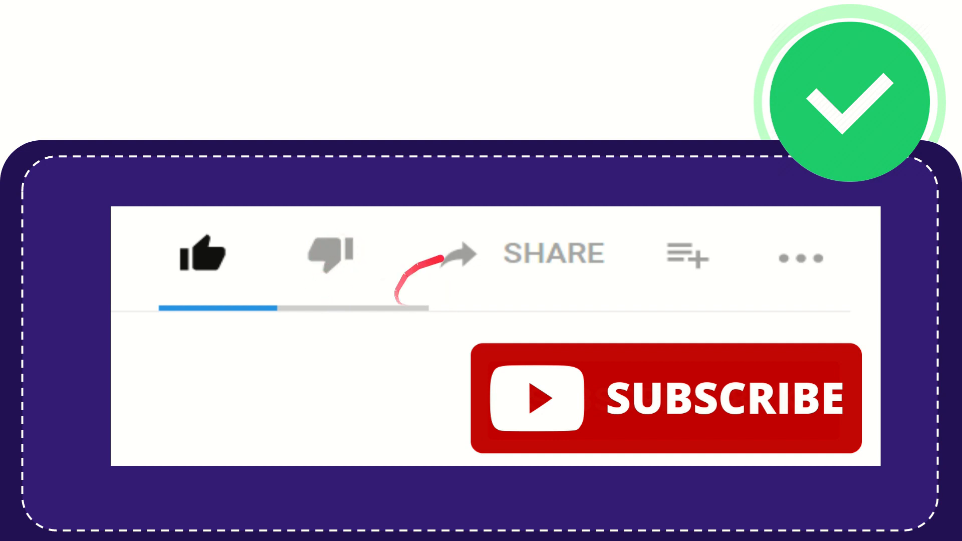
mouse_move(552, 255)
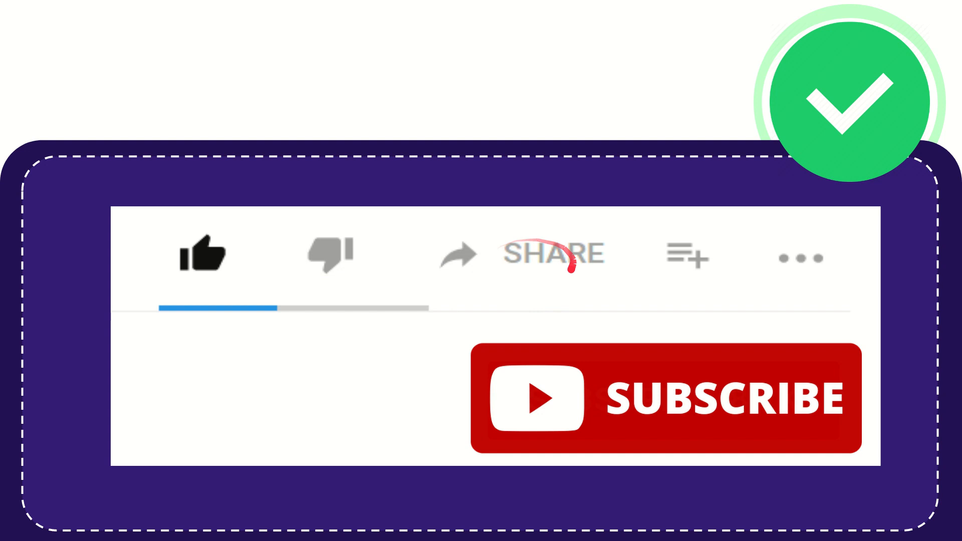